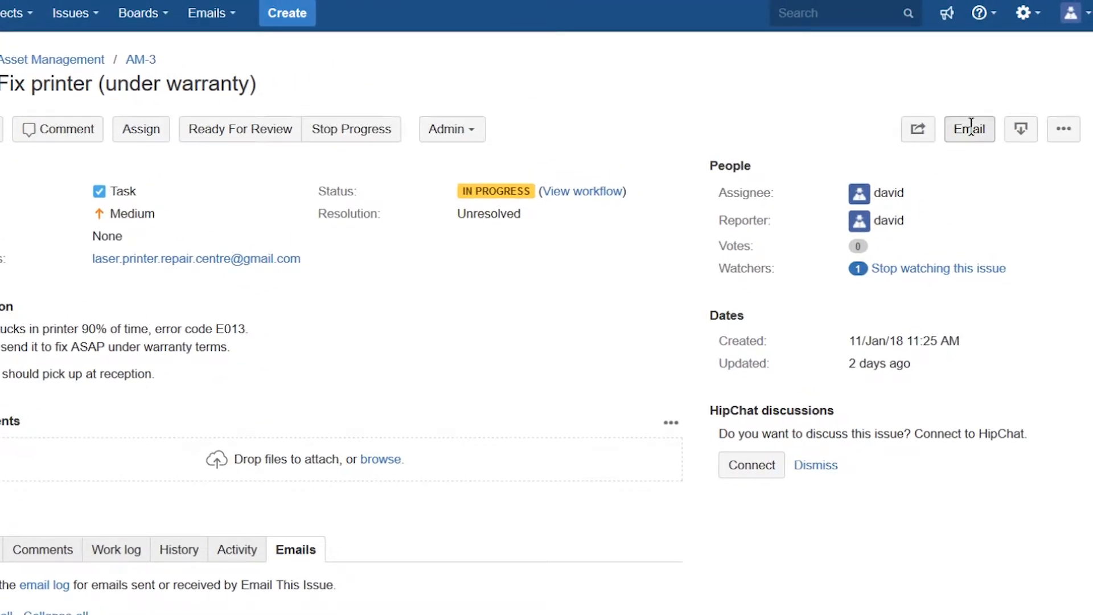
{"action": "left_click", "coordinate": [968, 129]}
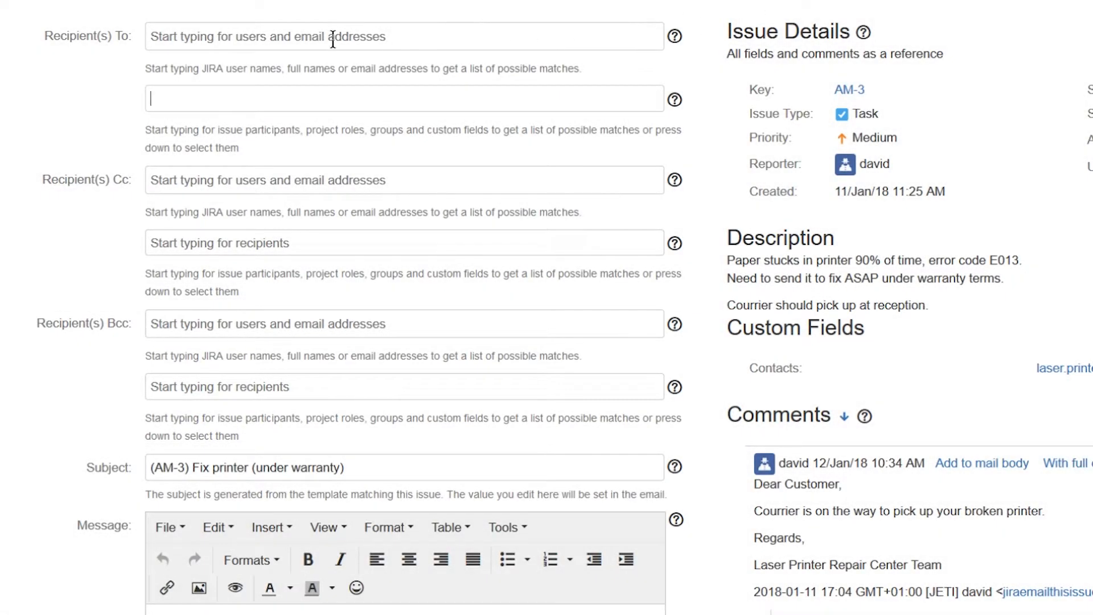
{"action": "type", "text": "tibor.hegyi ×"}
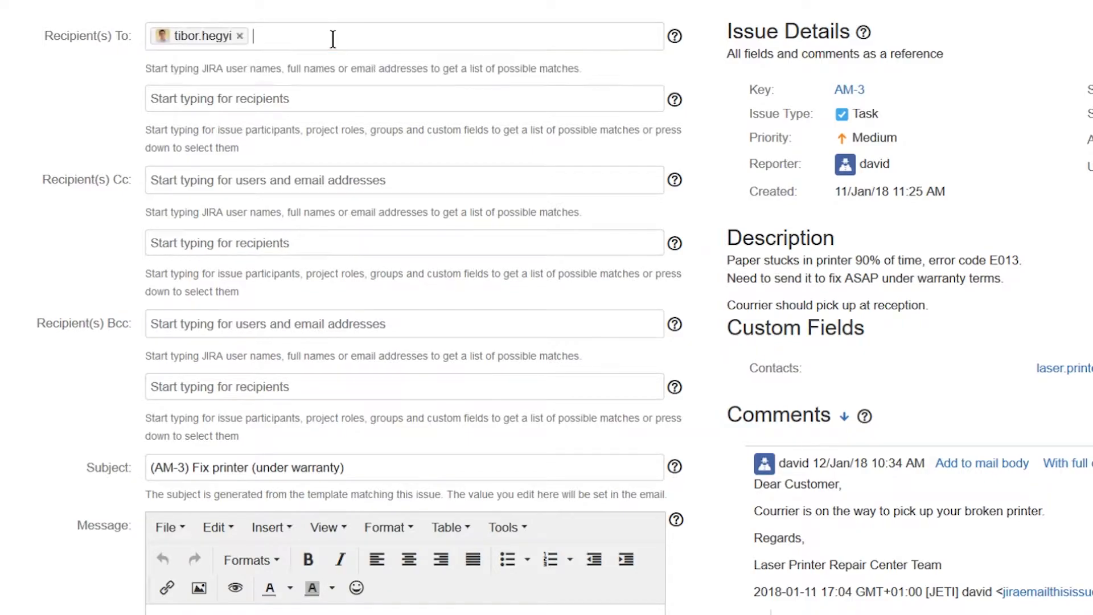
{"action": "left_click", "coordinate": [403, 98]}
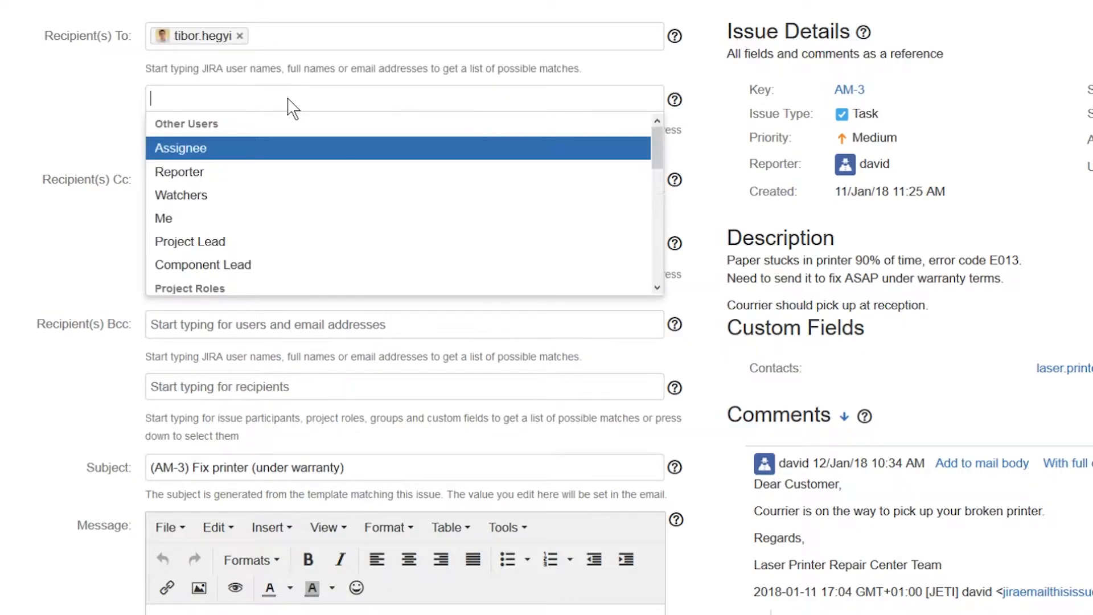
- Add Assignee, Reporter, Service Desk Team, Contacts to To, Watchers to Cc, and send
{"action": "left_click", "coordinate": [180, 147]}
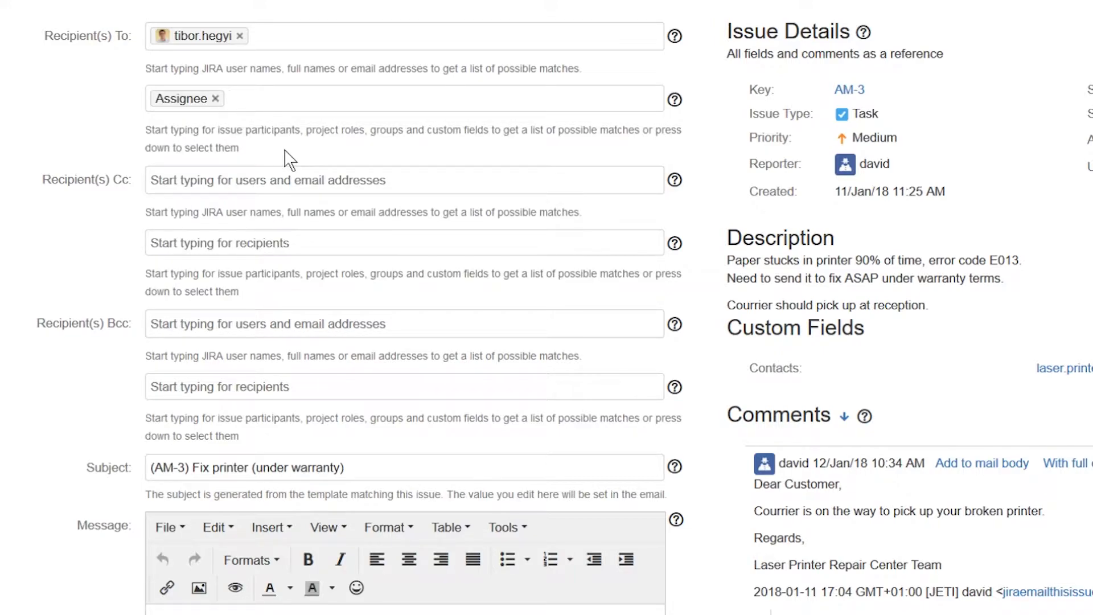
{"action": "type", "text": "re"}
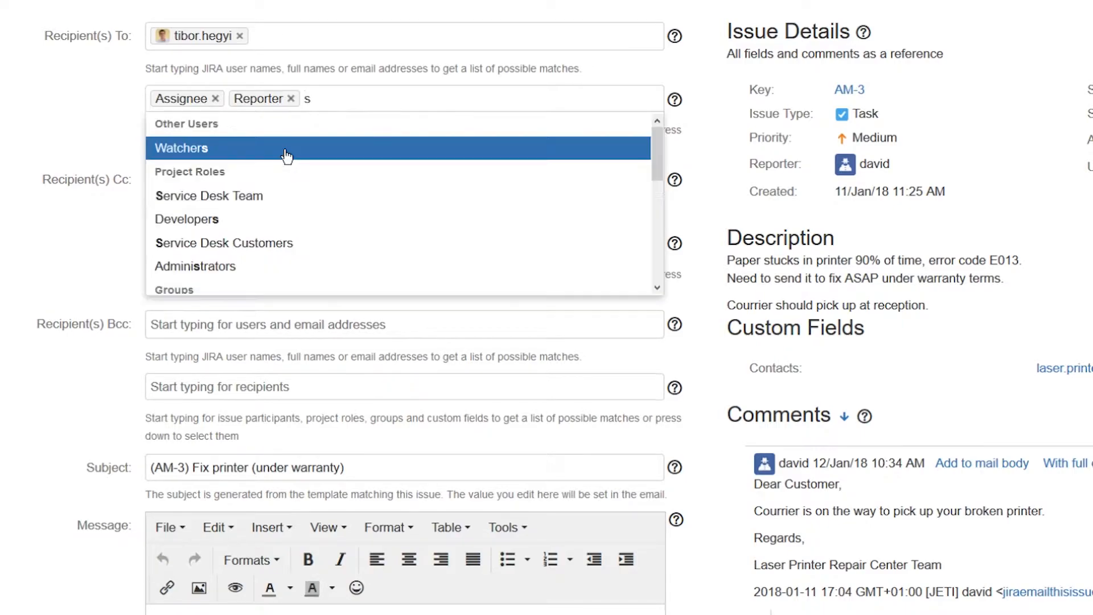
{"action": "left_click", "coordinate": [208, 196]}
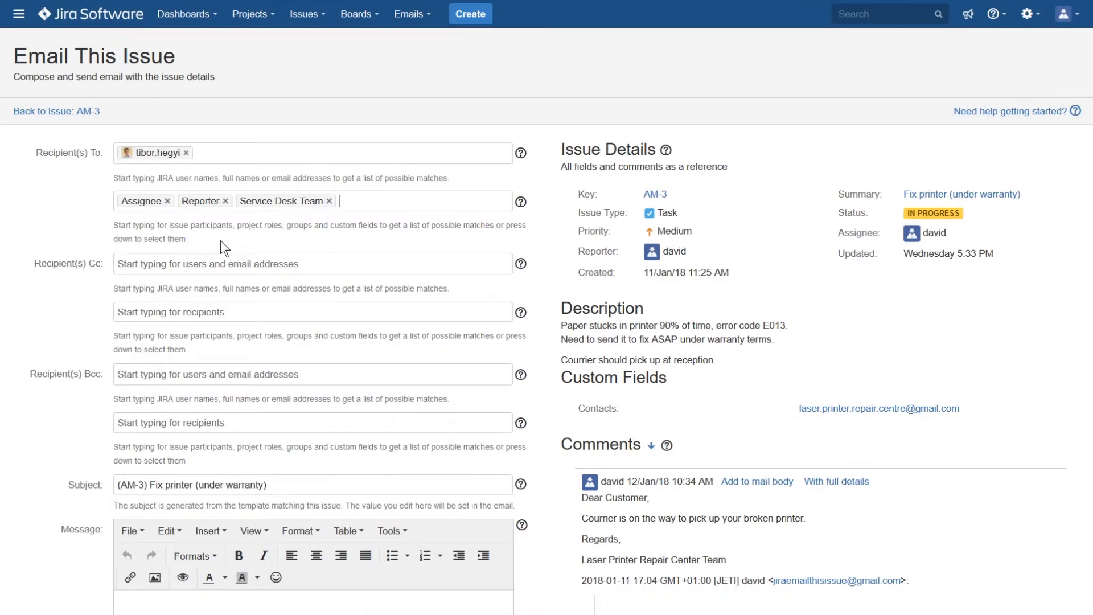
{"action": "type", "text": "co"}
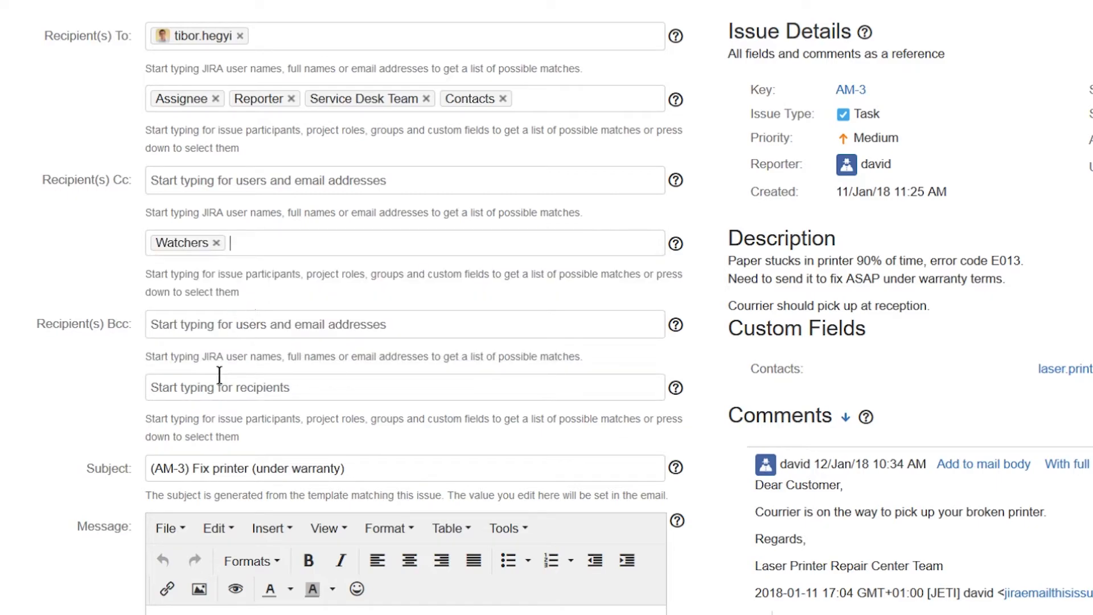
{"action": "type", "text": "con"}
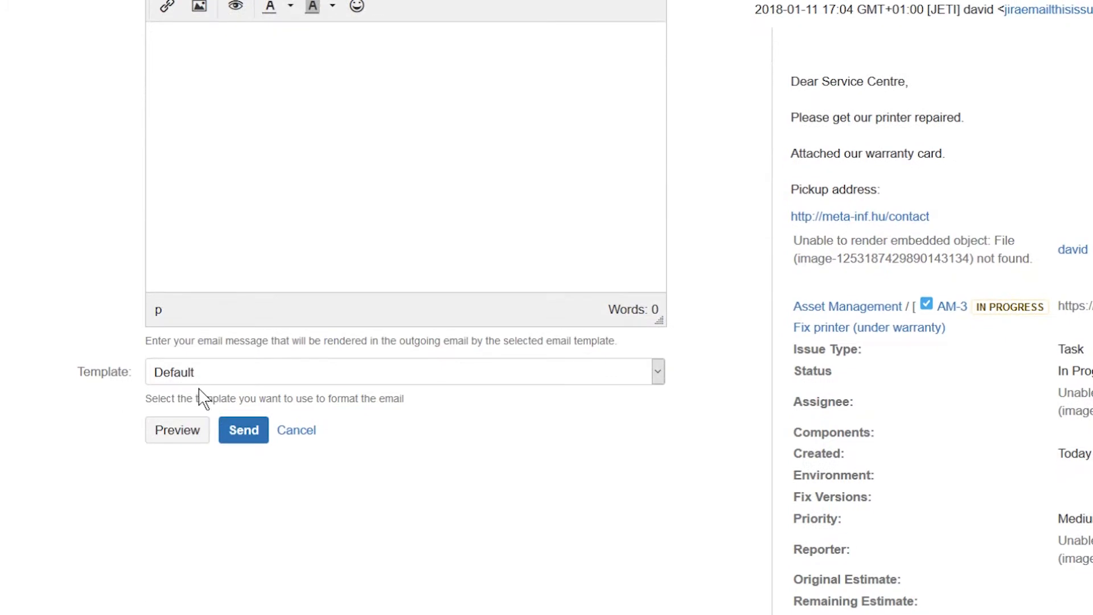
{"action": "left_click", "coordinate": [242, 430]}
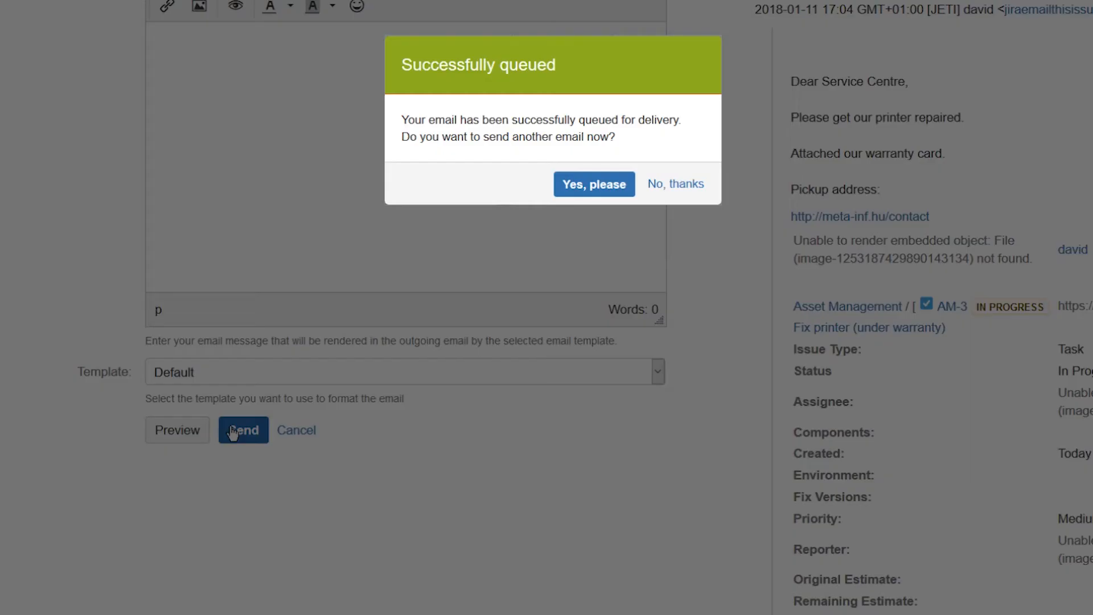